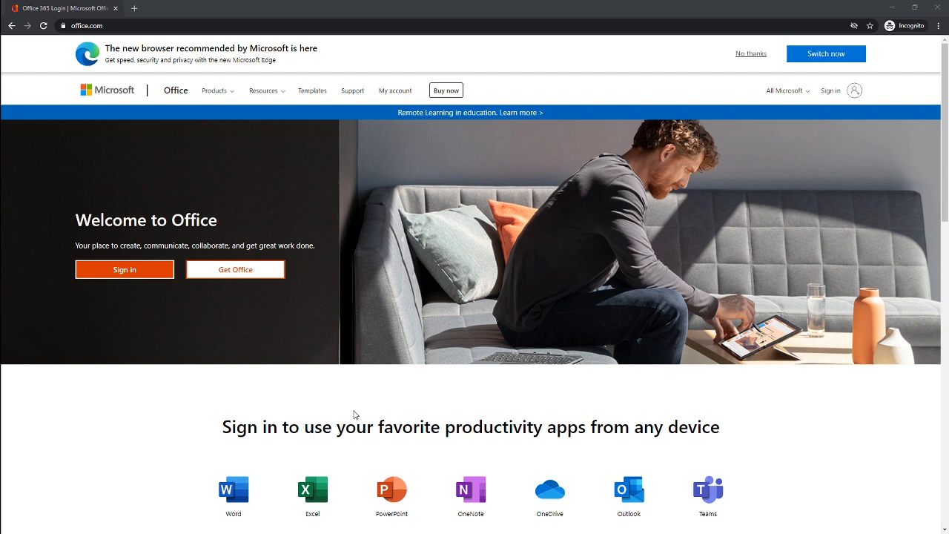
mouse_move(244, 245)
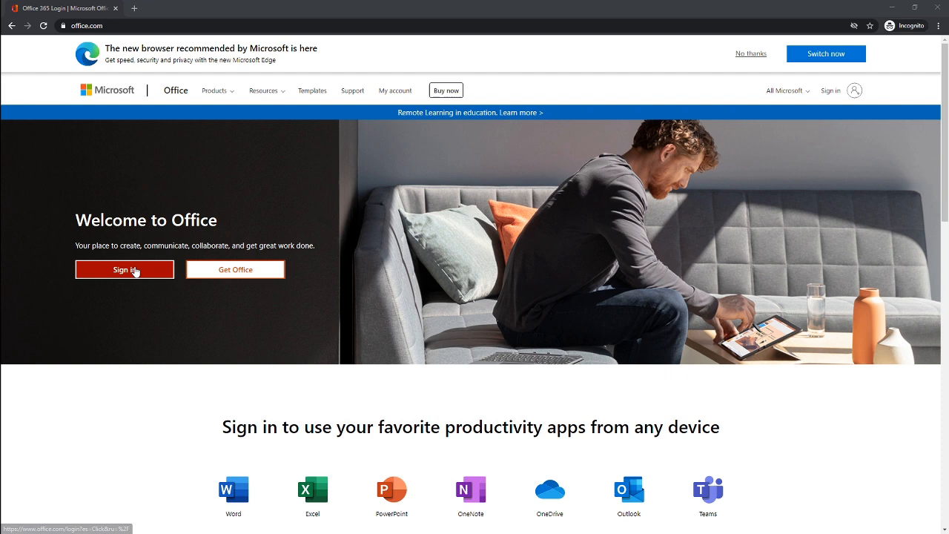
Sign in from the Welcome to Office banner on office.com.
left_click(124, 269)
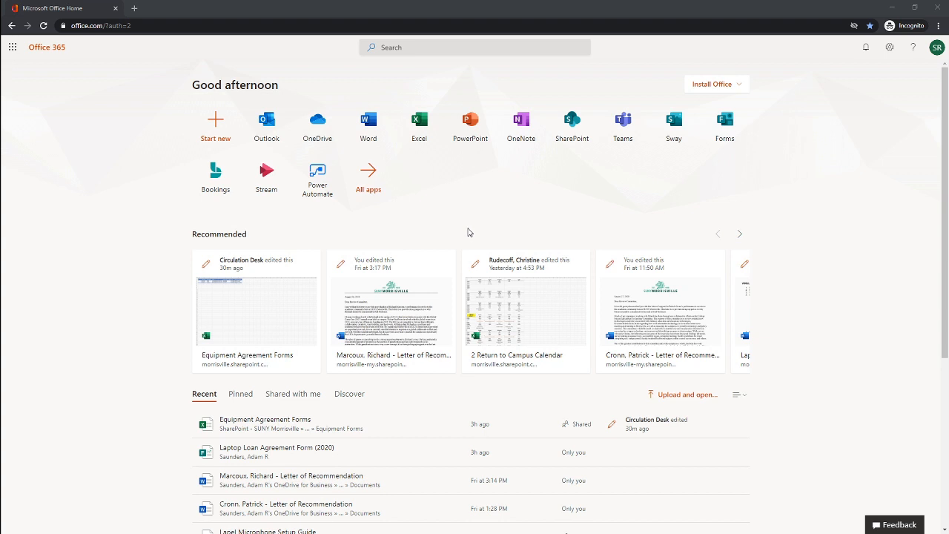
mouse_move(490, 195)
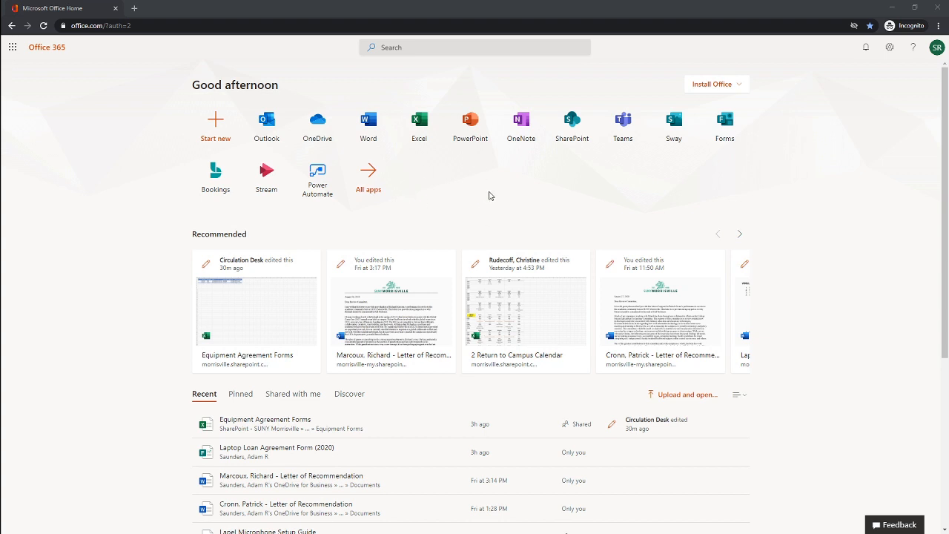
mouse_move(405, 173)
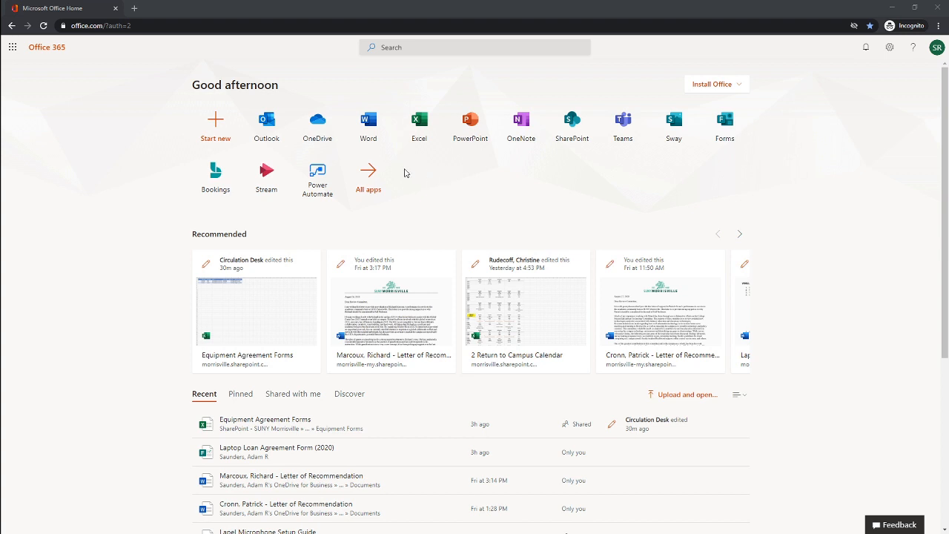
mouse_move(273, 138)
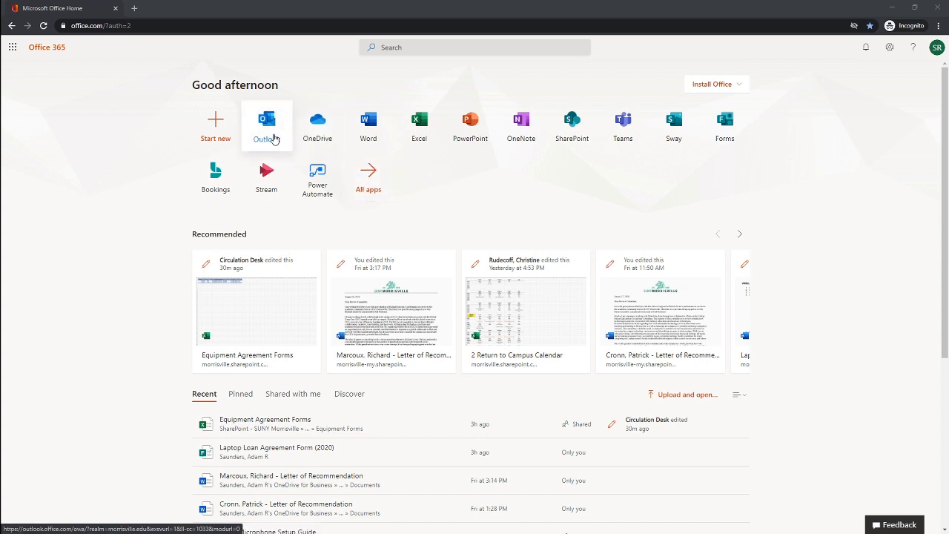
mouse_move(275, 139)
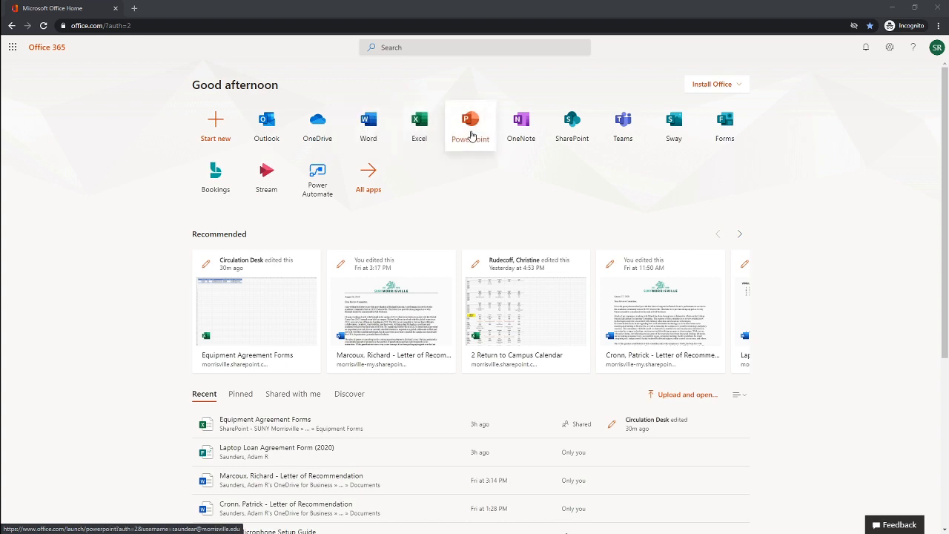
mouse_move(502, 161)
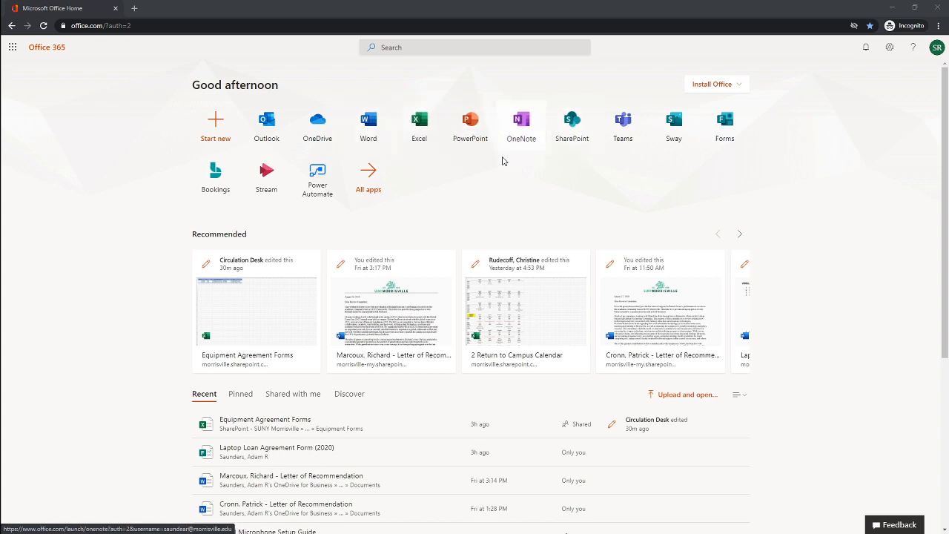
mouse_move(496, 163)
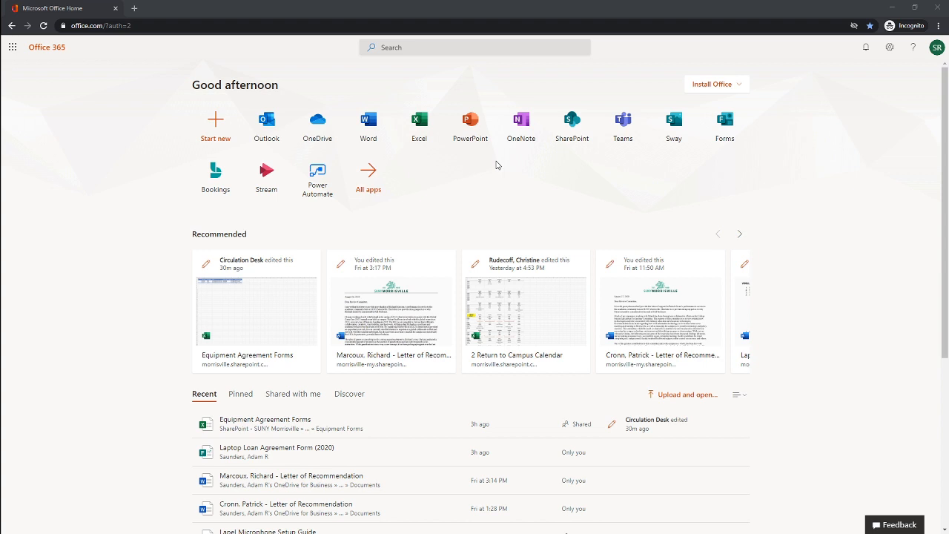
mouse_move(404, 178)
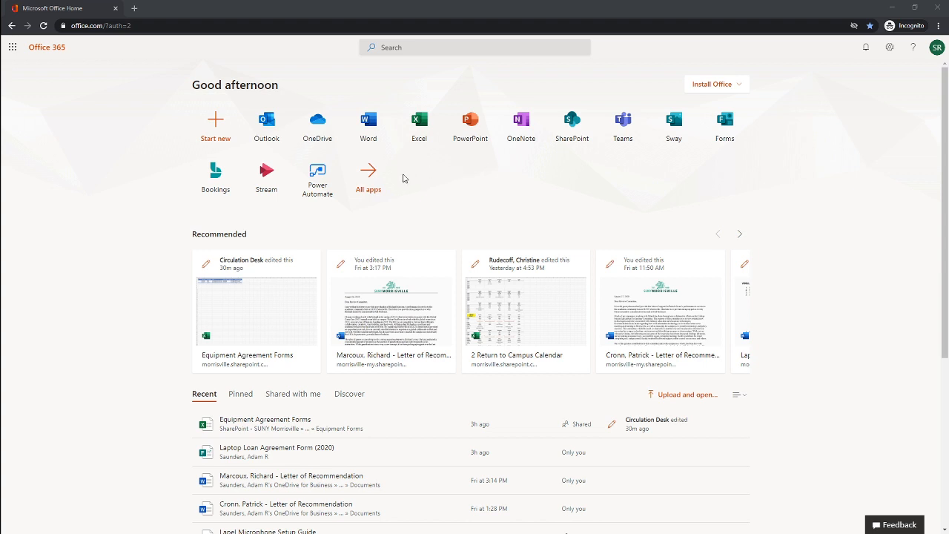
mouse_move(371, 178)
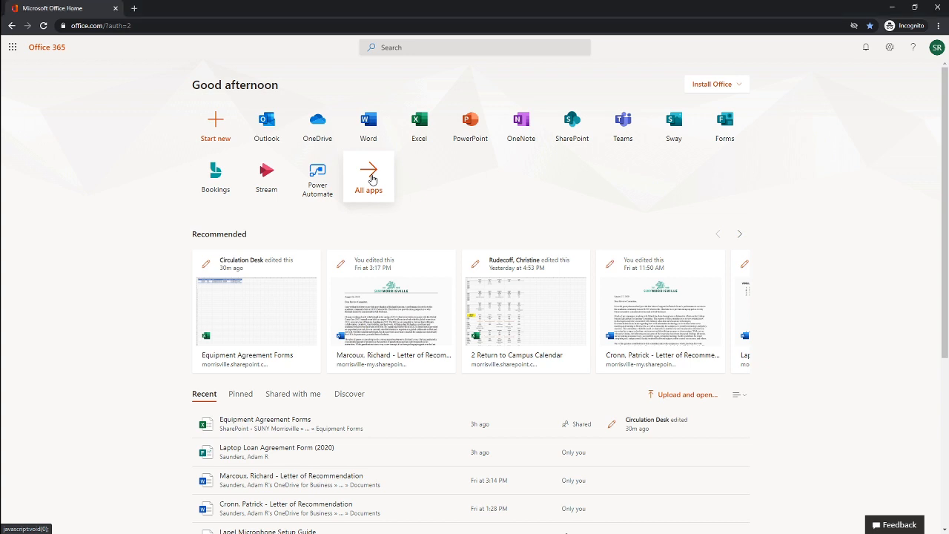
left_click(369, 172)
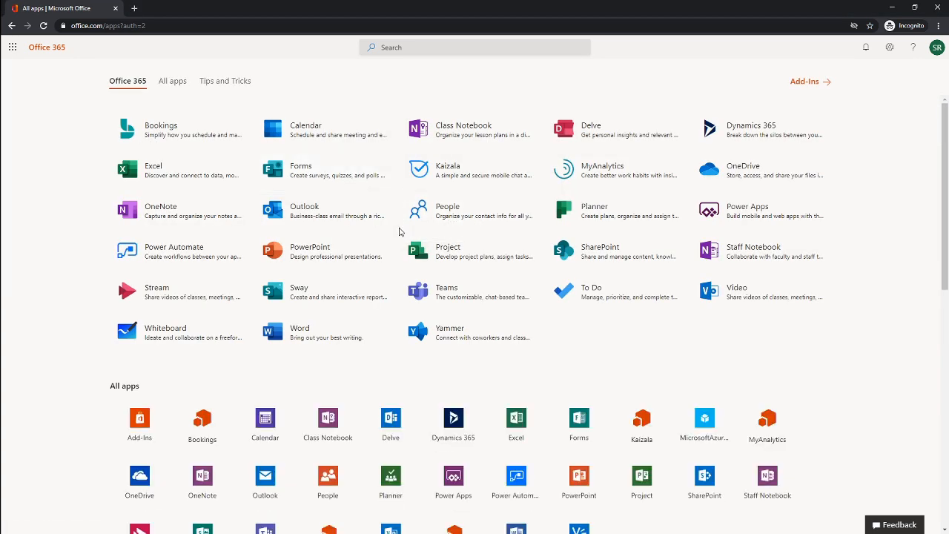
mouse_move(343, 332)
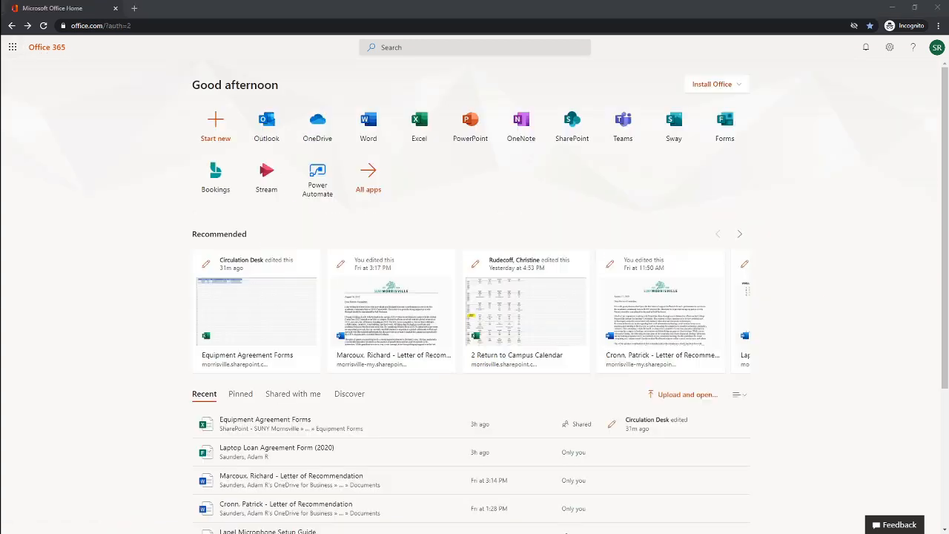
mouse_move(518, 198)
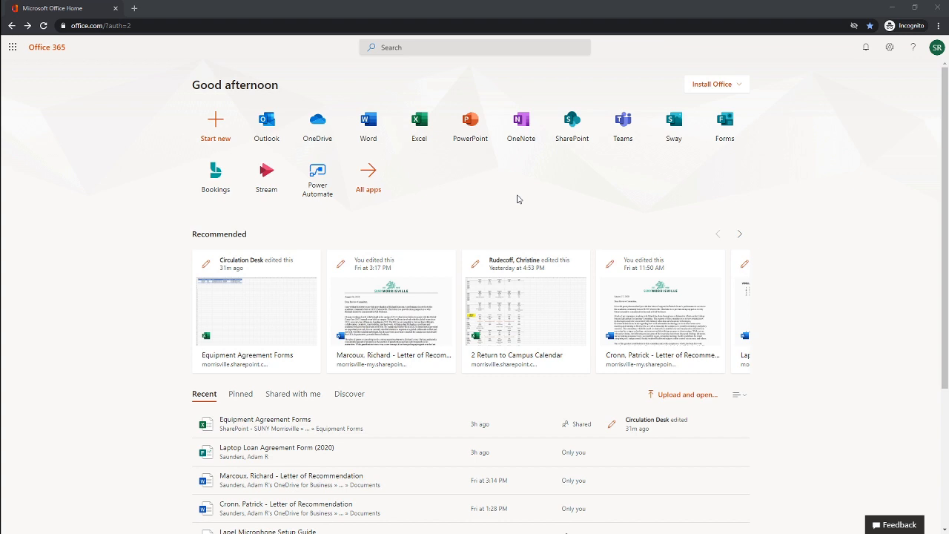
mouse_move(515, 195)
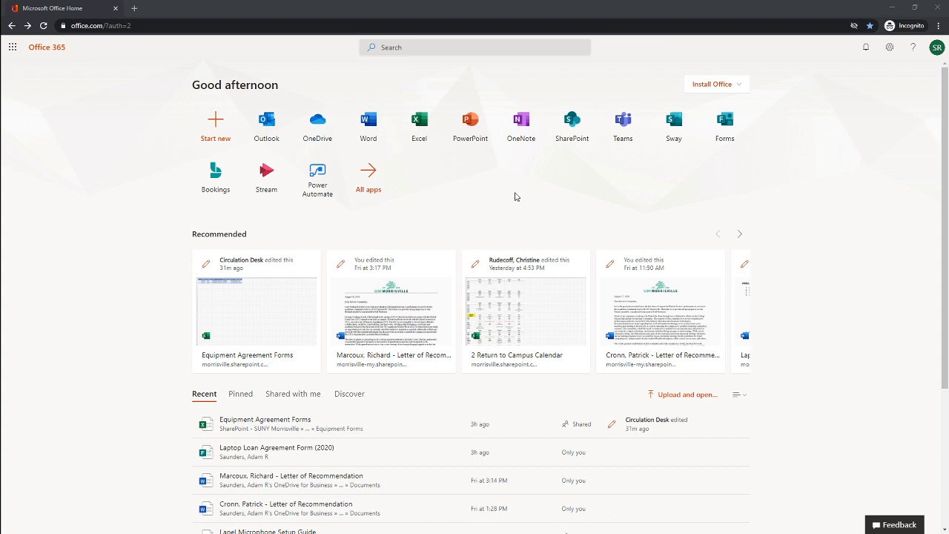
mouse_move(509, 195)
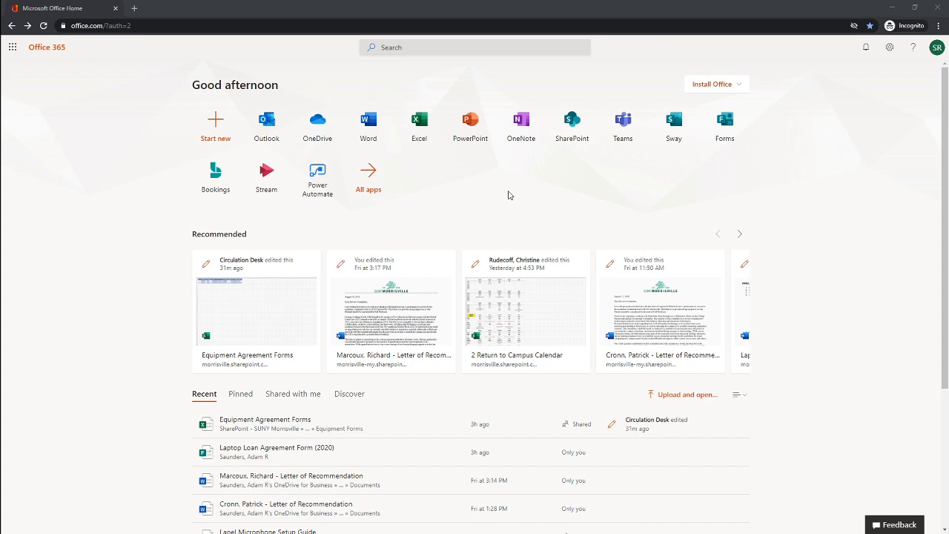
mouse_move(369, 134)
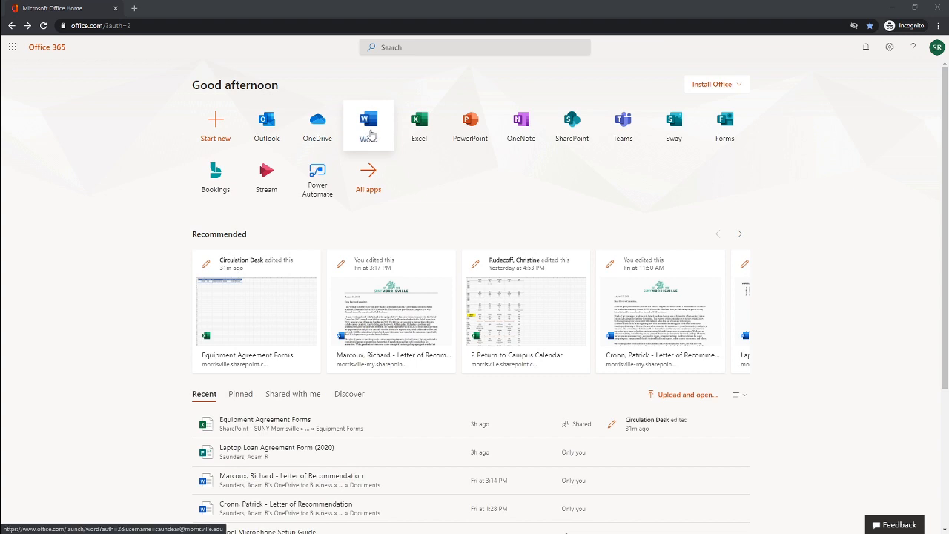
Launch Word from the Office home page and create blank Document10.
left_click(368, 119)
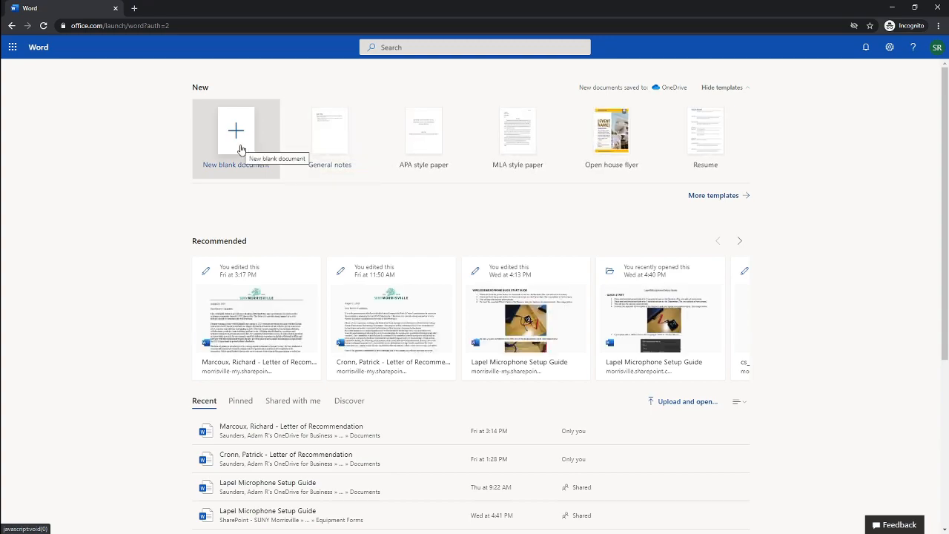
left_click(235, 131)
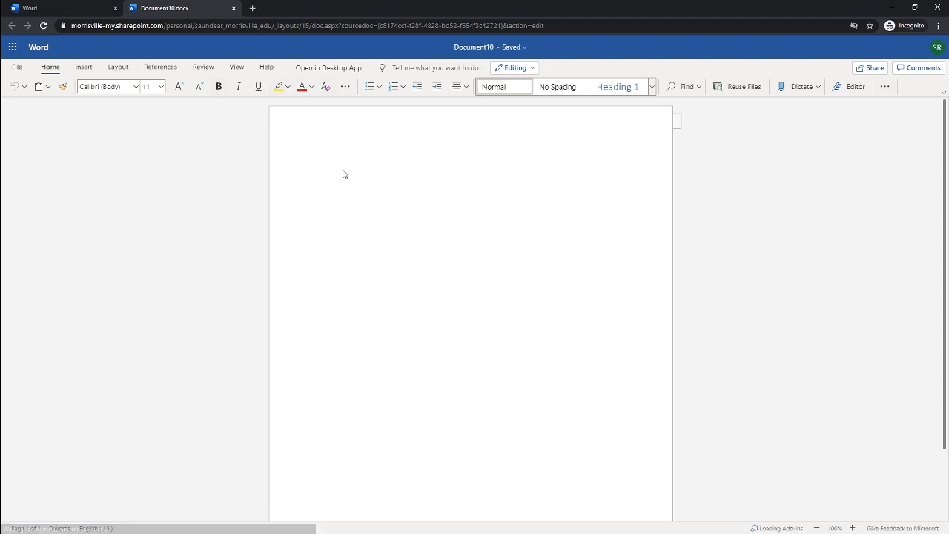
mouse_move(273, 125)
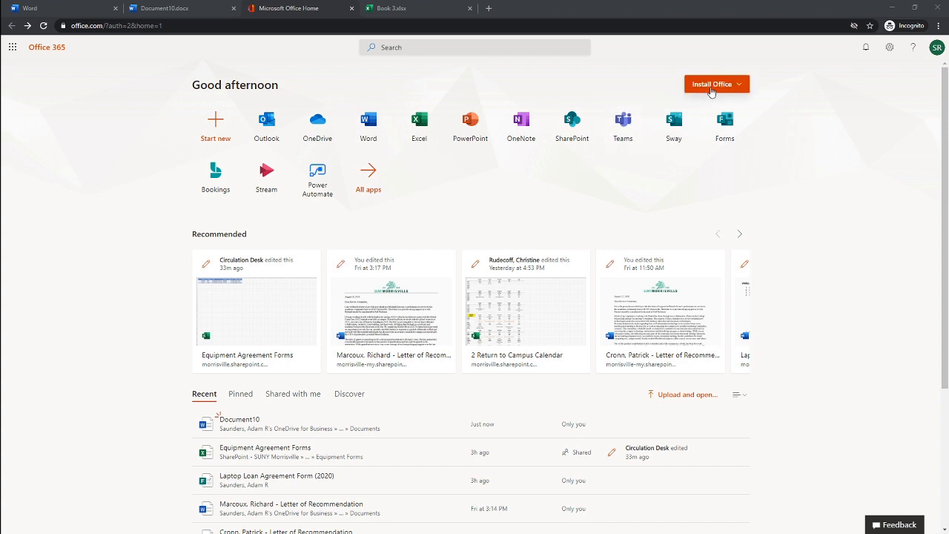
mouse_move(714, 89)
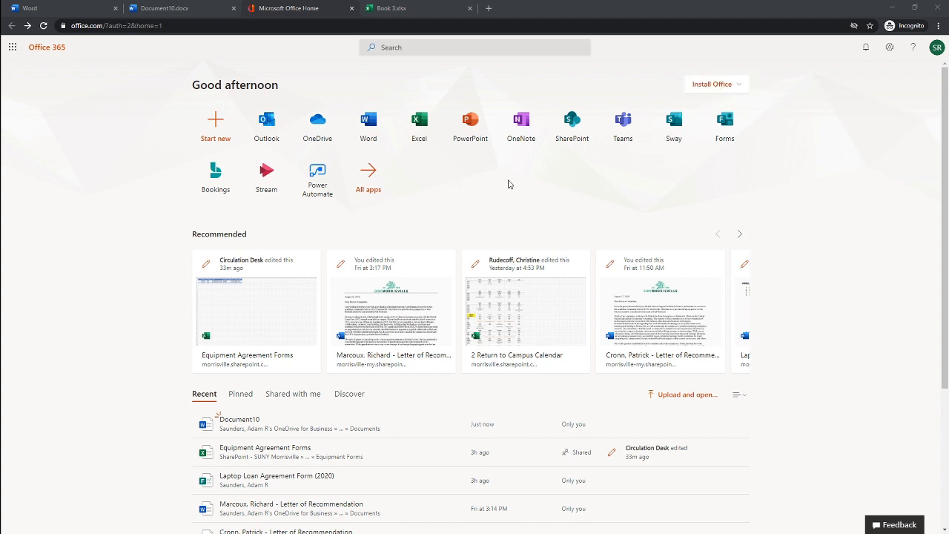
mouse_move(472, 185)
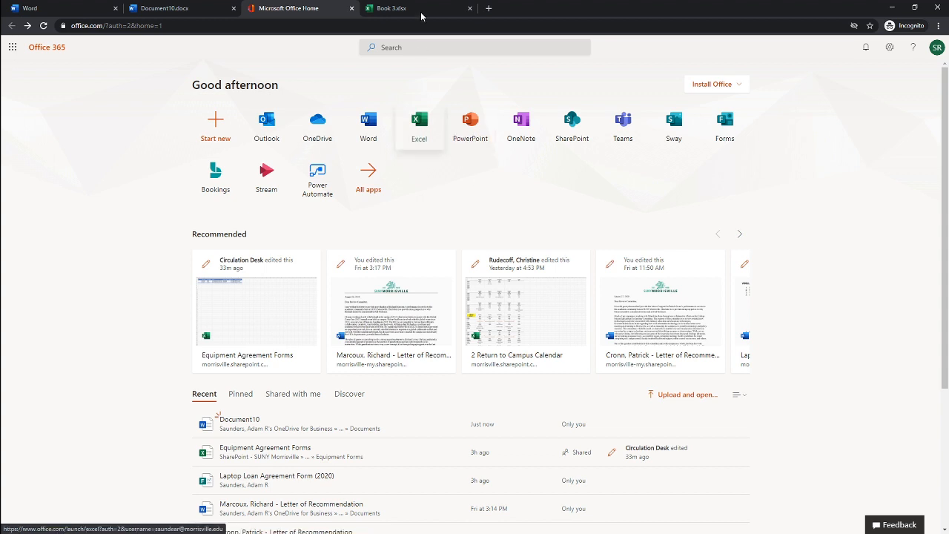
Switch to the Book 3.xlsx workbook and show its Formulas ribbon calculation options.
left_click(413, 8)
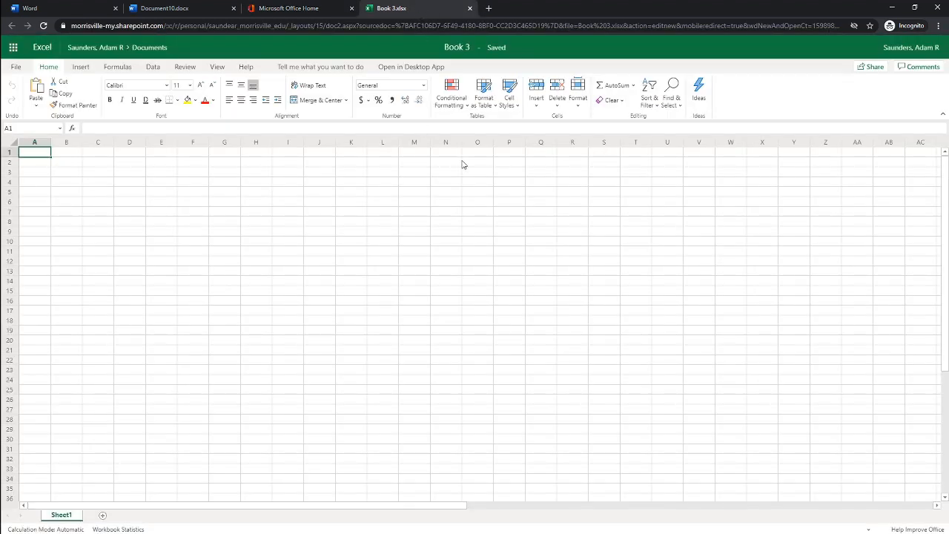
mouse_move(421, 352)
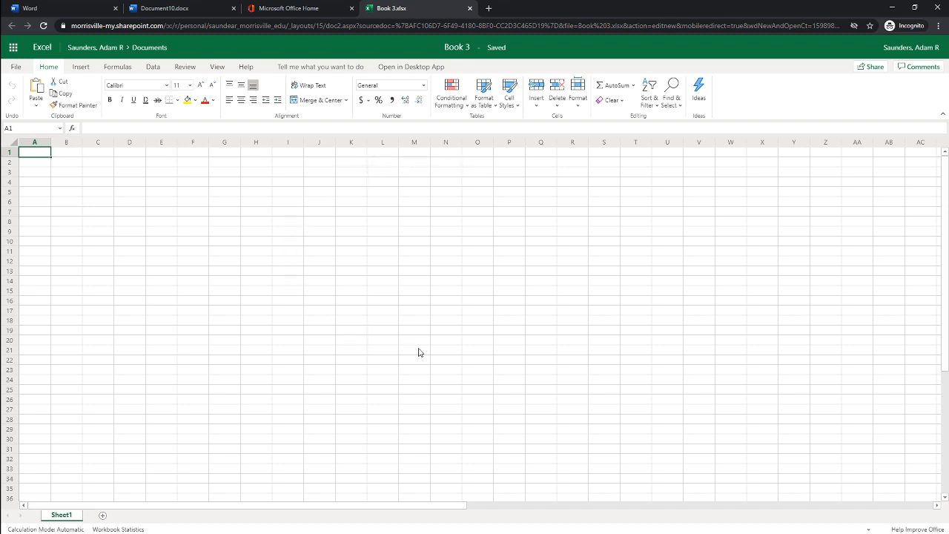
mouse_move(514, 206)
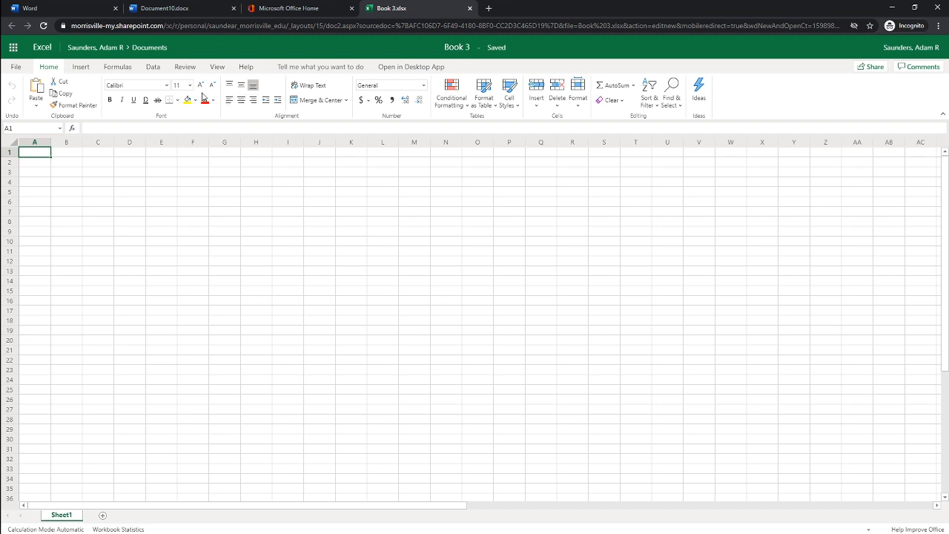
left_click(122, 66)
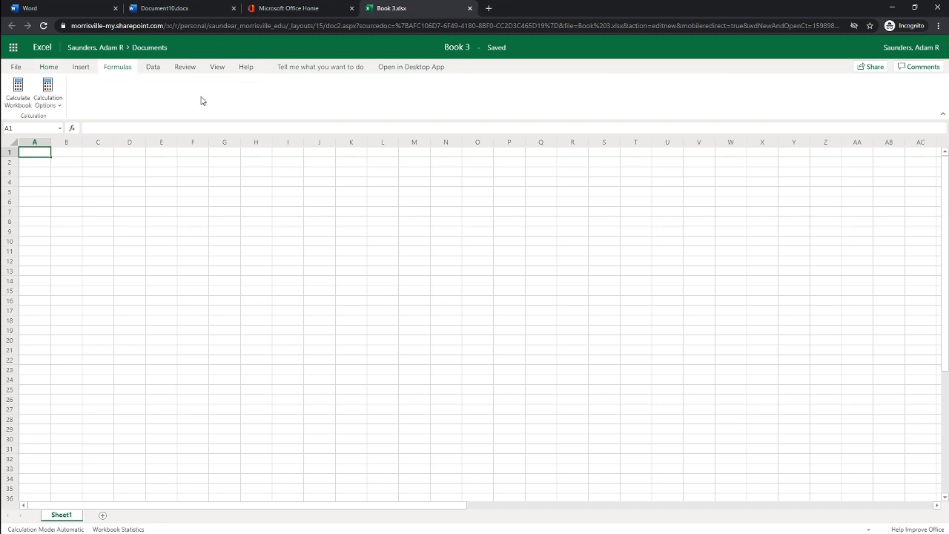
mouse_move(372, 102)
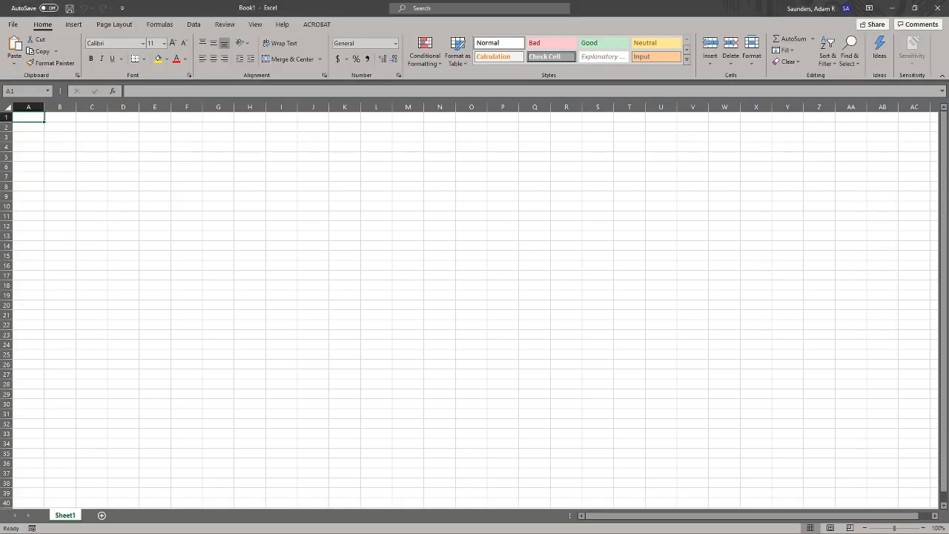
mouse_move(442, 218)
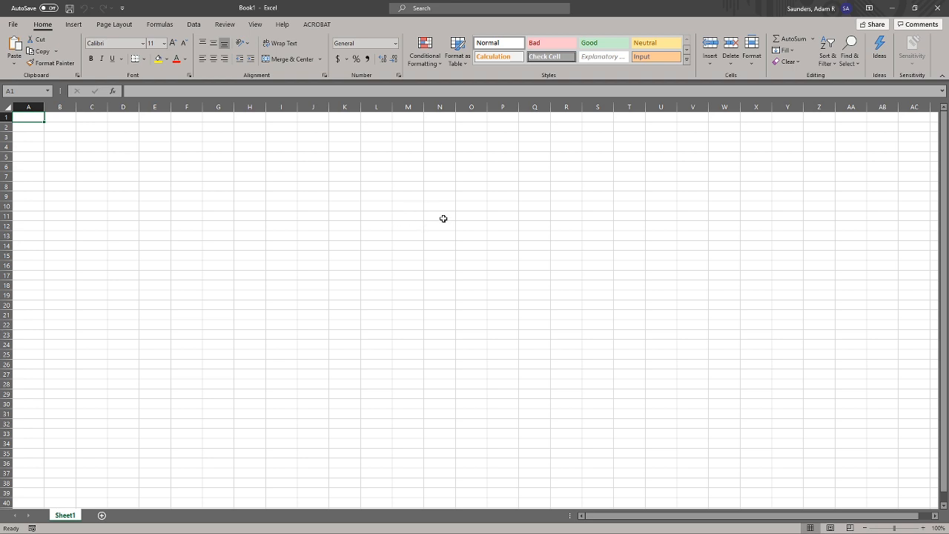
mouse_move(357, 109)
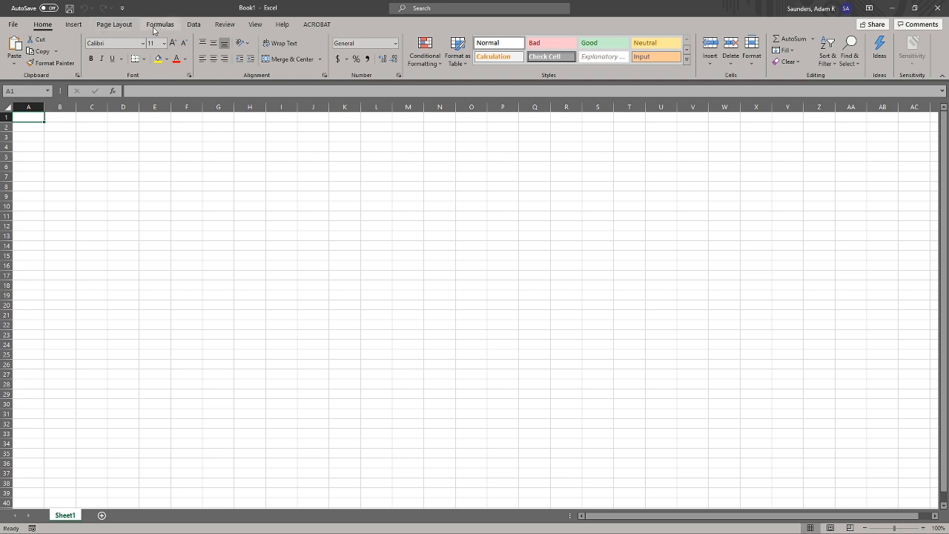
Show desktop Excel's Formulas ribbon for Book1 with function library and auditing tools.
left_click(160, 24)
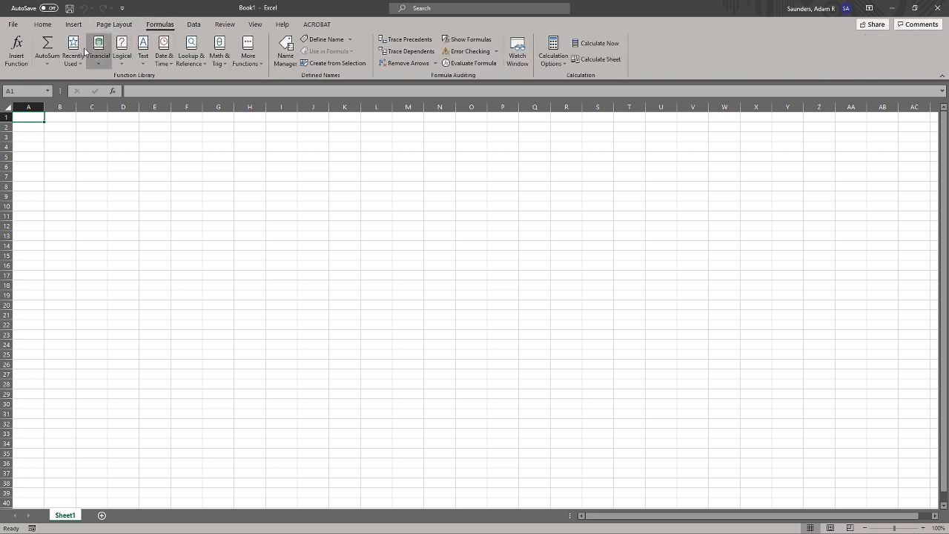